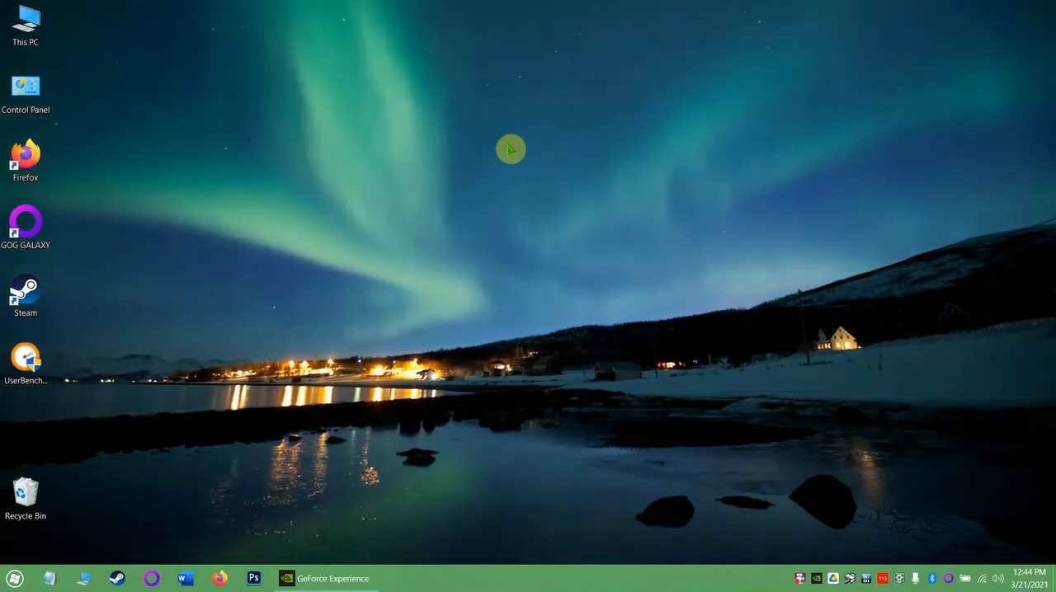
{"action": "mouse_move", "coordinate": [343, 183]}
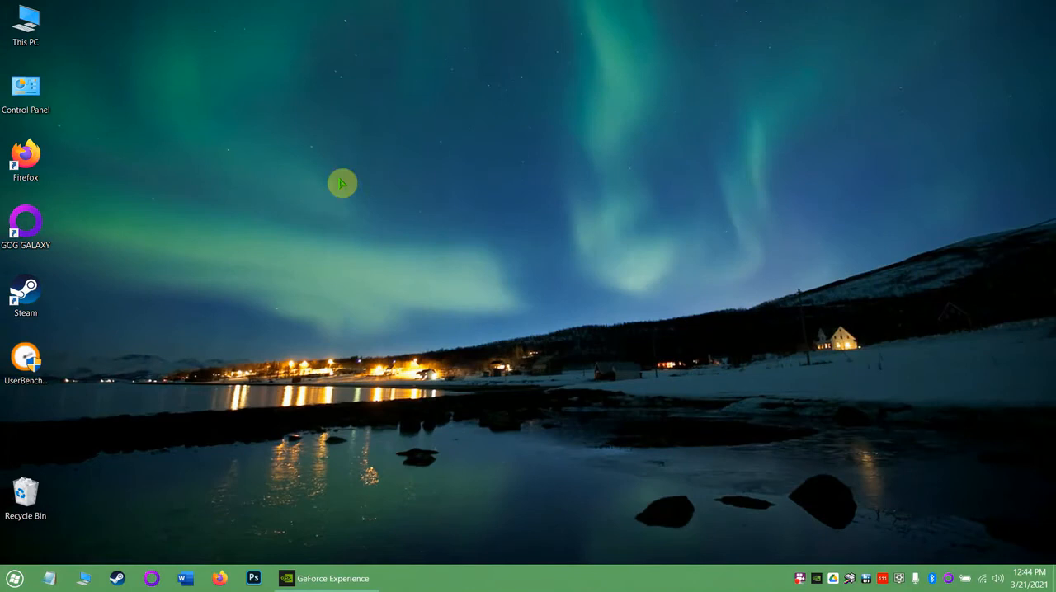
Step: Launch Armoury Crate from the Start menu to reach its scenario profiles
{"action": "left_click", "coordinate": [13, 577]}
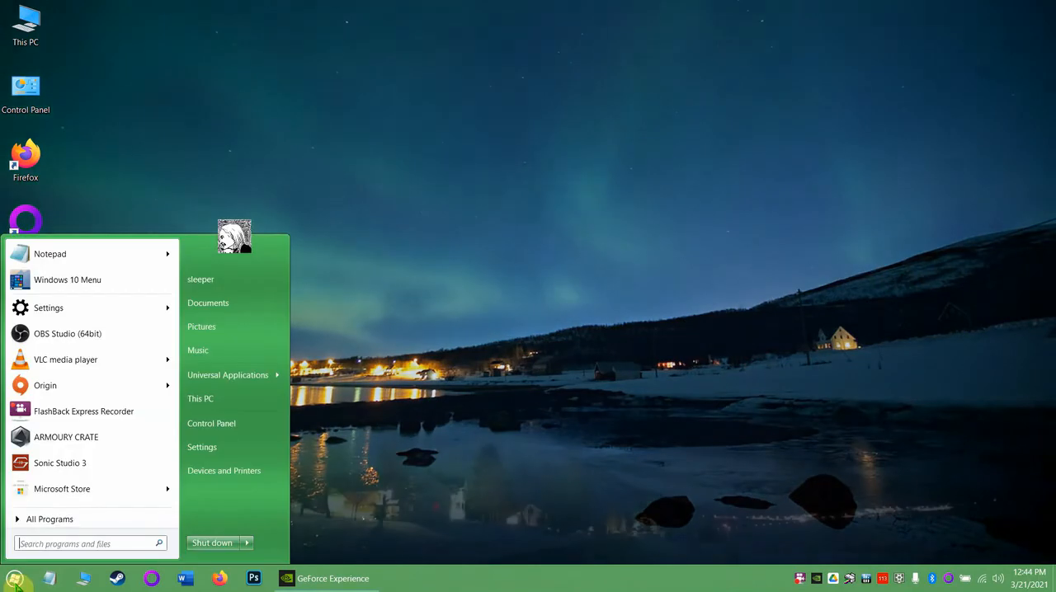
{"action": "left_click", "coordinate": [66, 437]}
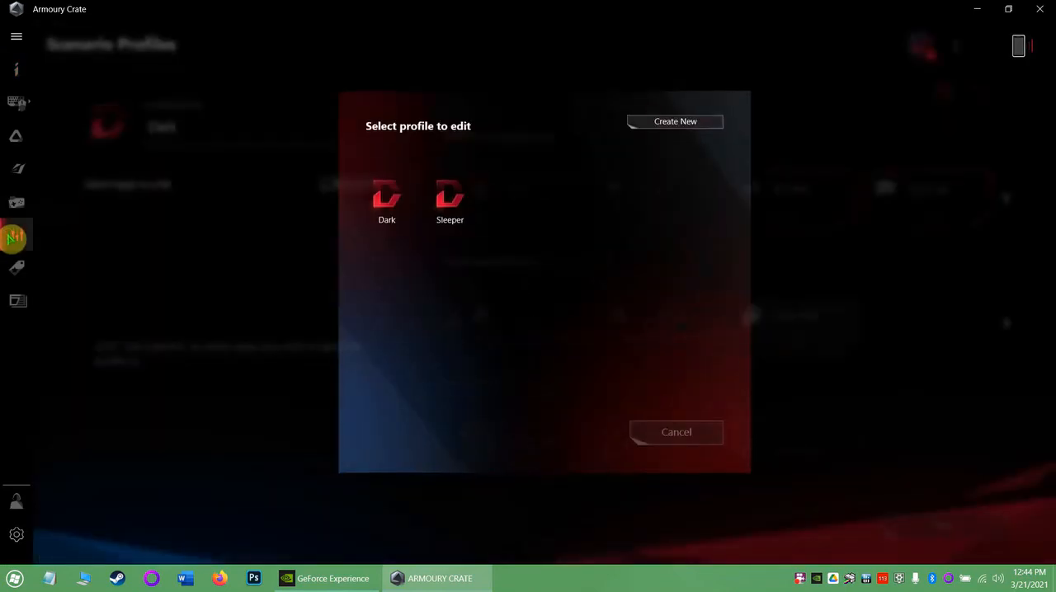
Step: Raise the Sleeper profile's volume from 50% to 77% using its volume control
{"action": "left_click", "coordinate": [449, 201]}
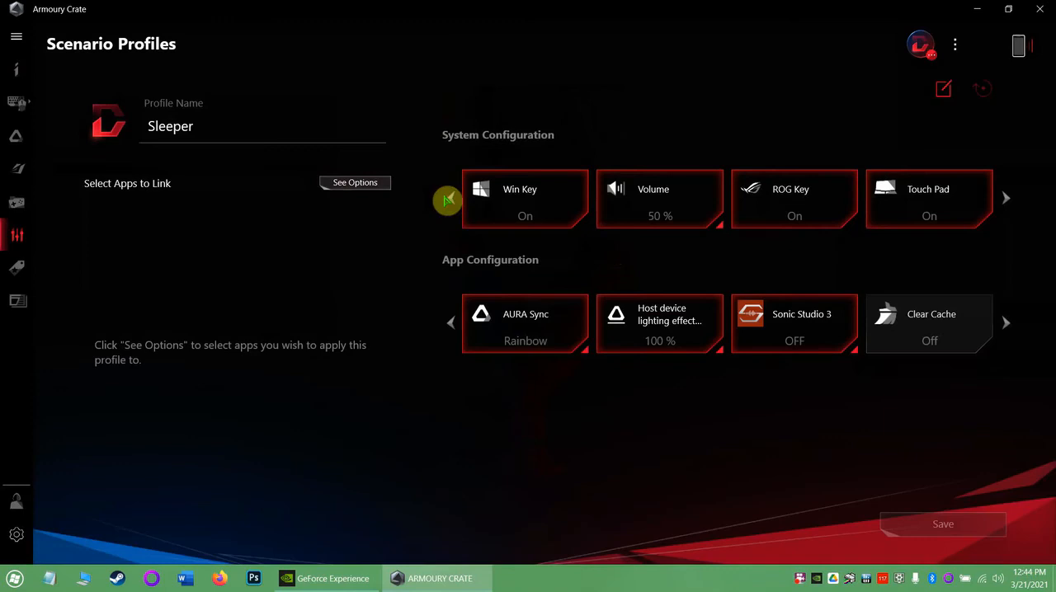
{"action": "mouse_move", "coordinate": [660, 198]}
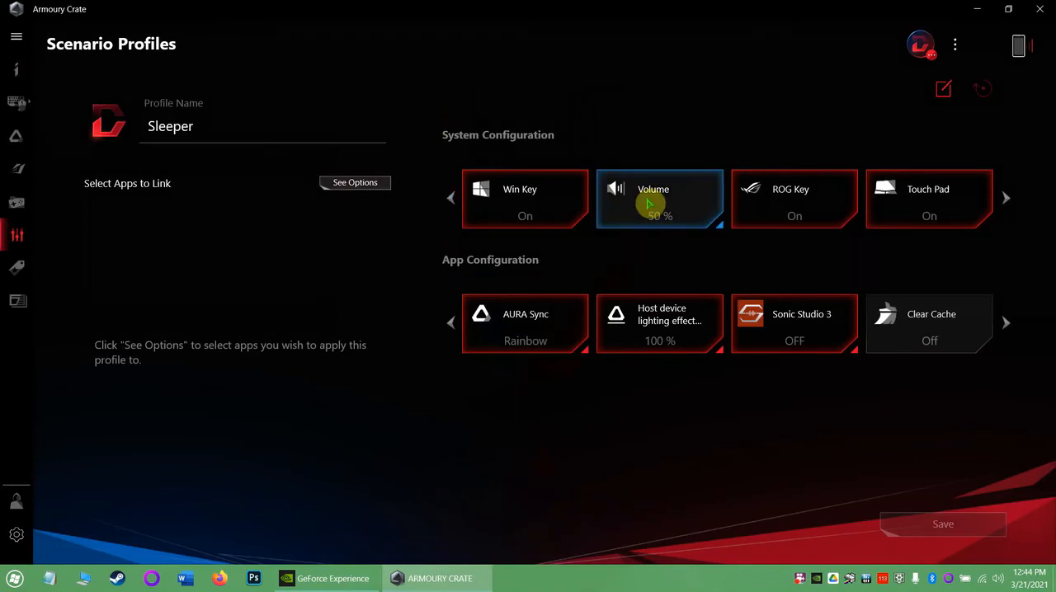
{"action": "left_click", "coordinate": [660, 198]}
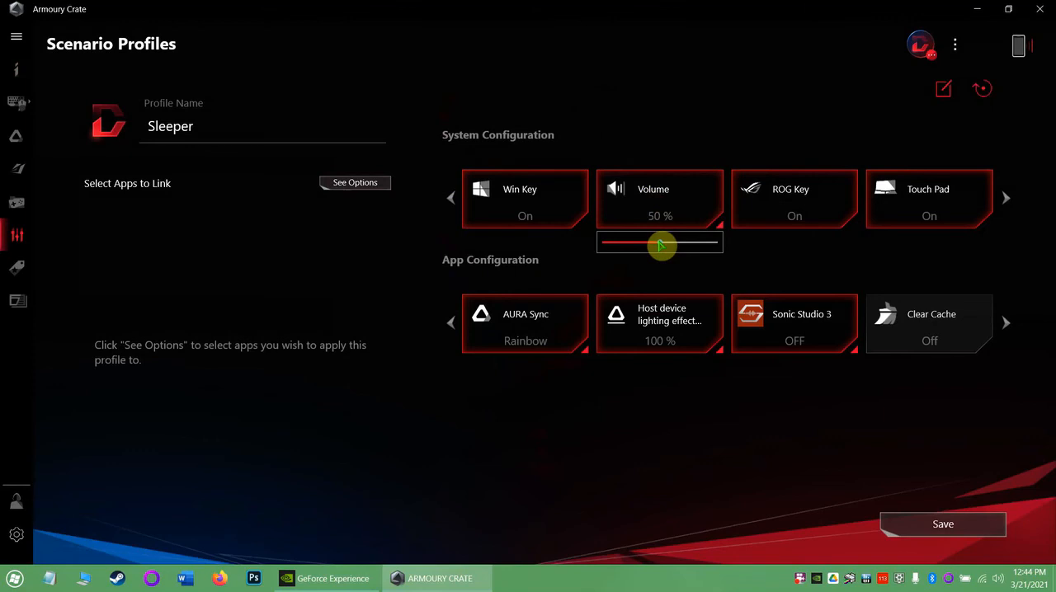
{"action": "left_click_drag", "start_coordinate": [657, 242], "coordinate": [690, 243]}
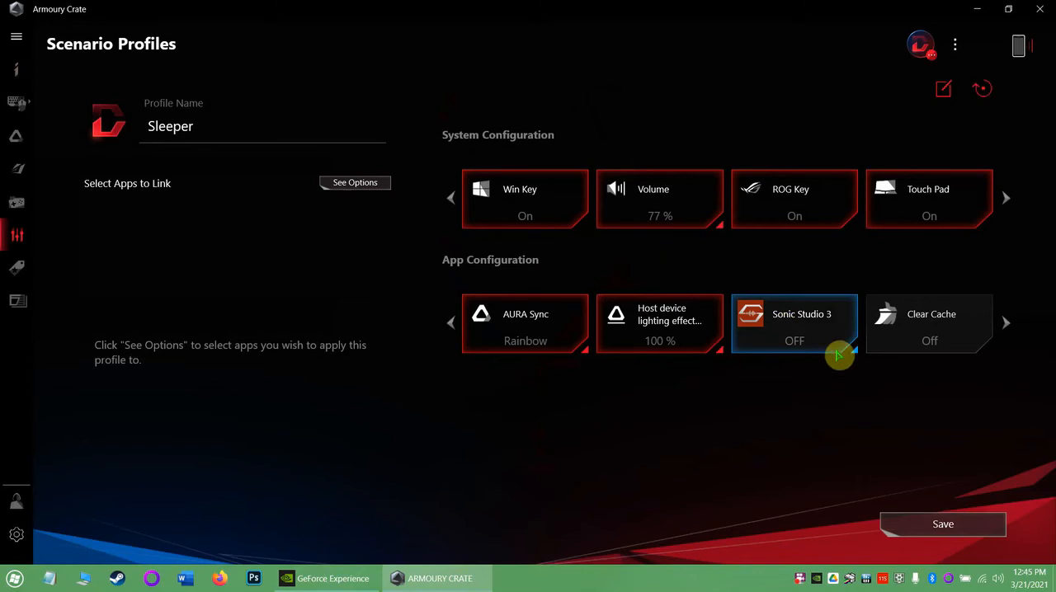
{"action": "mouse_move", "coordinate": [842, 340]}
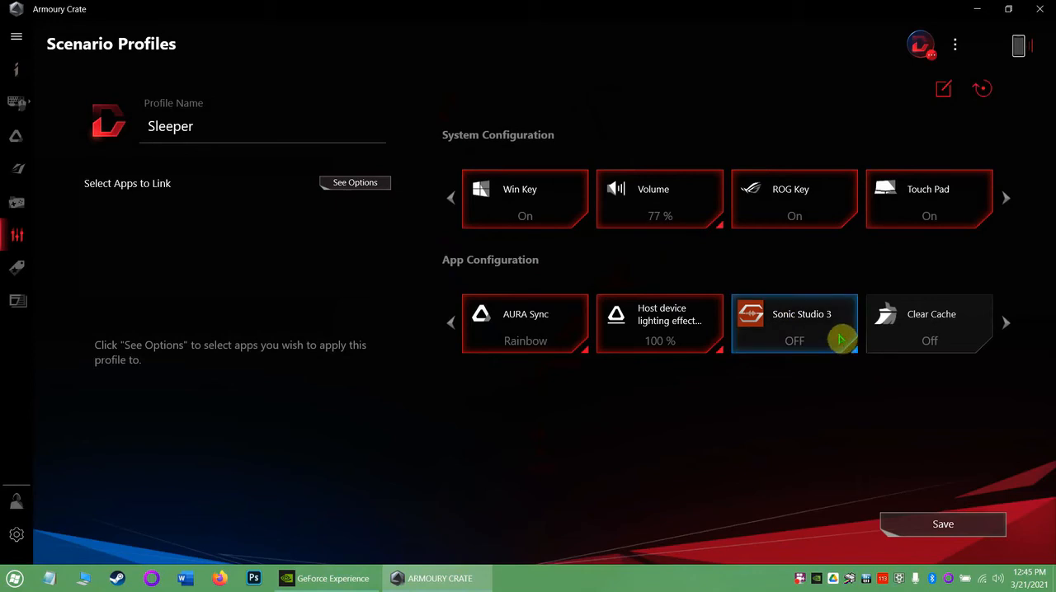
{"action": "left_click", "coordinate": [794, 323]}
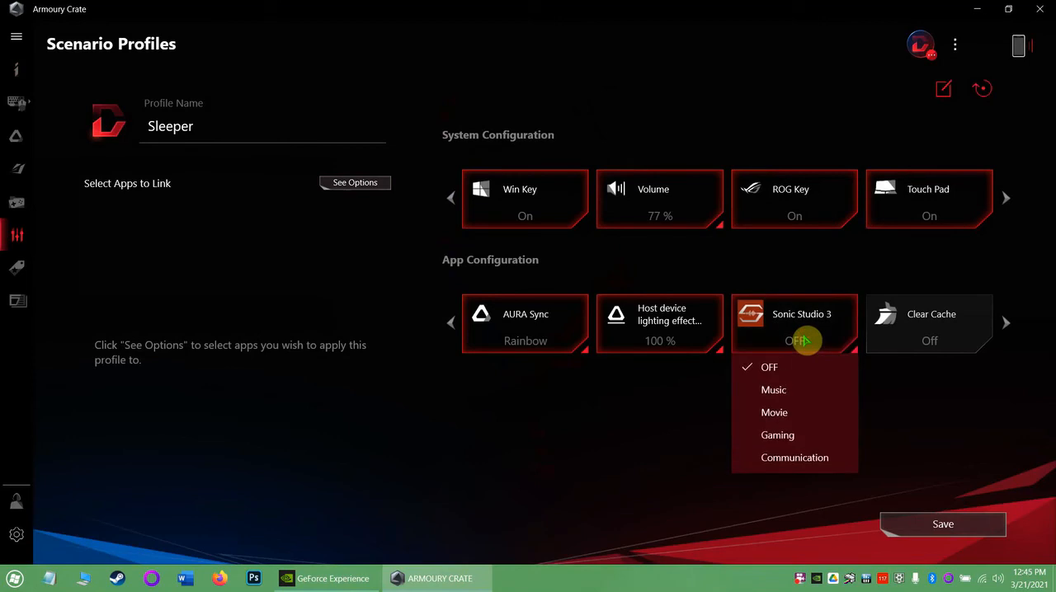
{"action": "left_click", "coordinate": [794, 323]}
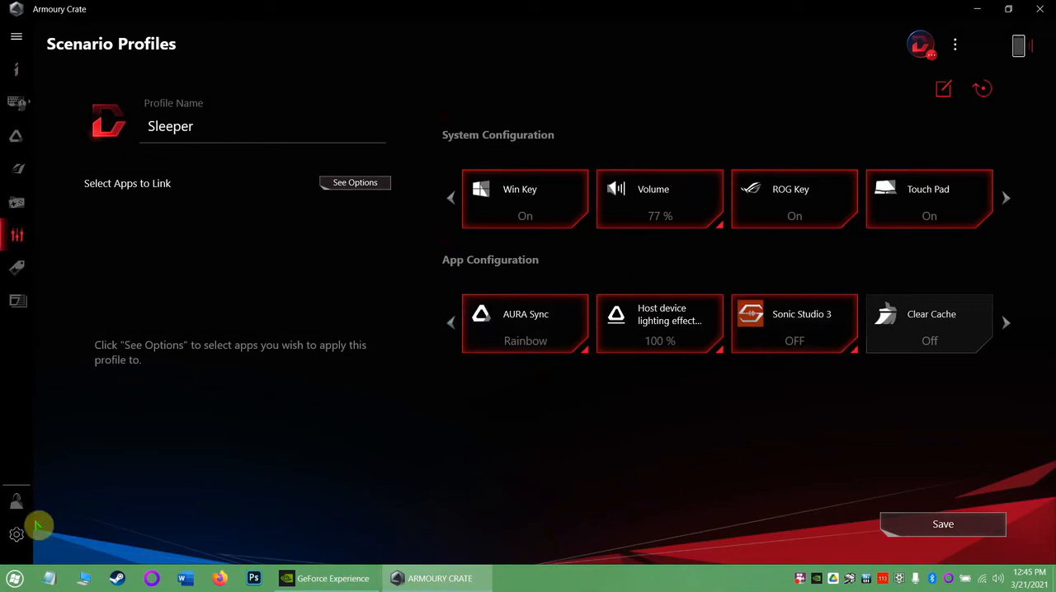
Step: Bring up the Start menu to launch Sonic Studio 3
{"action": "left_click", "coordinate": [13, 577]}
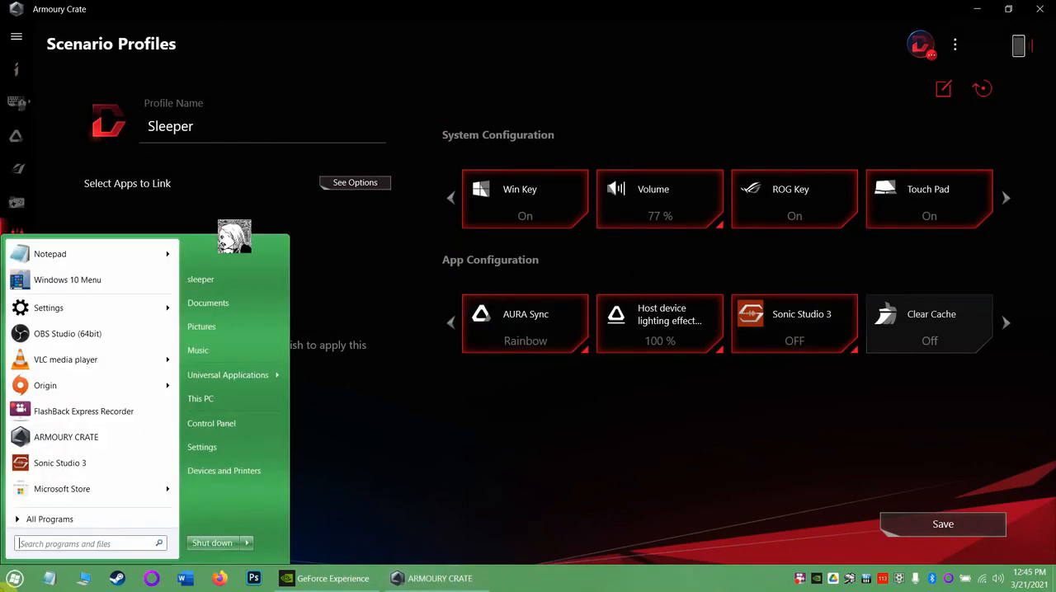
{"action": "mouse_move", "coordinate": [60, 462]}
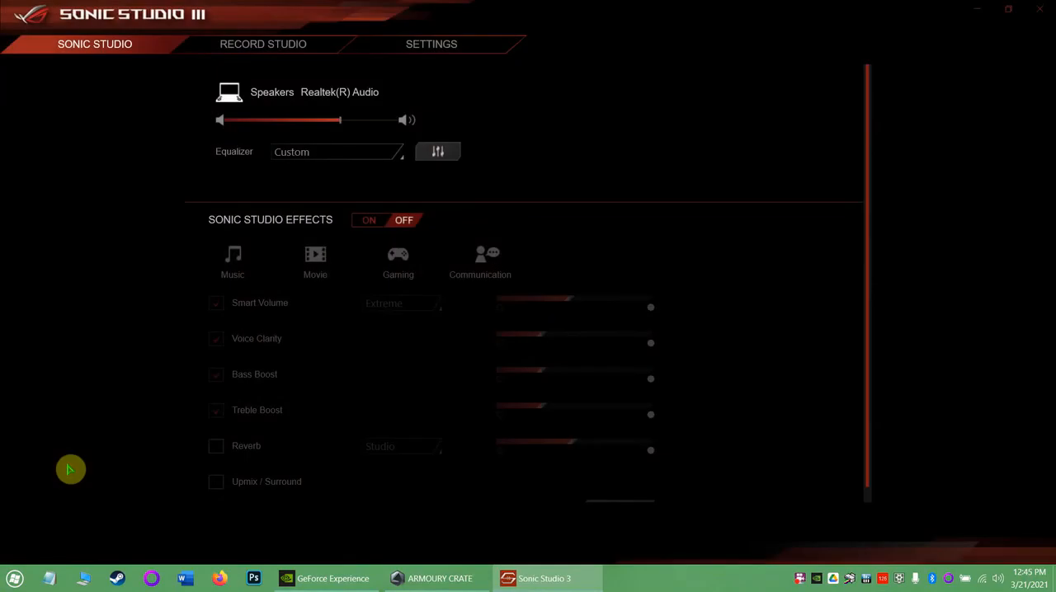
{"action": "mouse_move", "coordinate": [322, 231]}
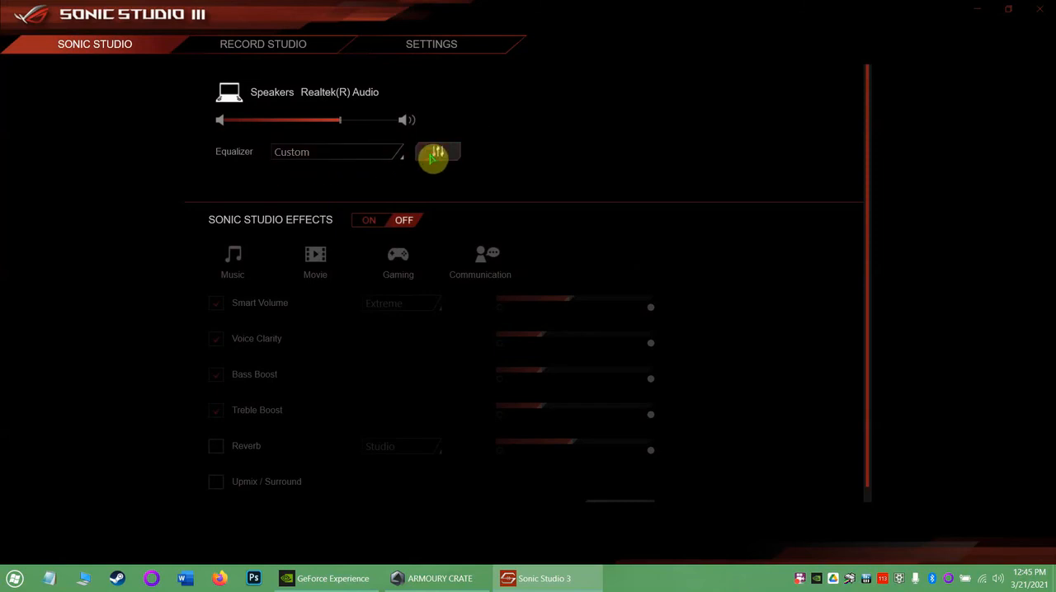
Step: Boost the 32Hz, 250Hz, 1kHz and 16kHz custom equalizer bands and apply the curve
{"action": "left_click", "coordinate": [435, 152]}
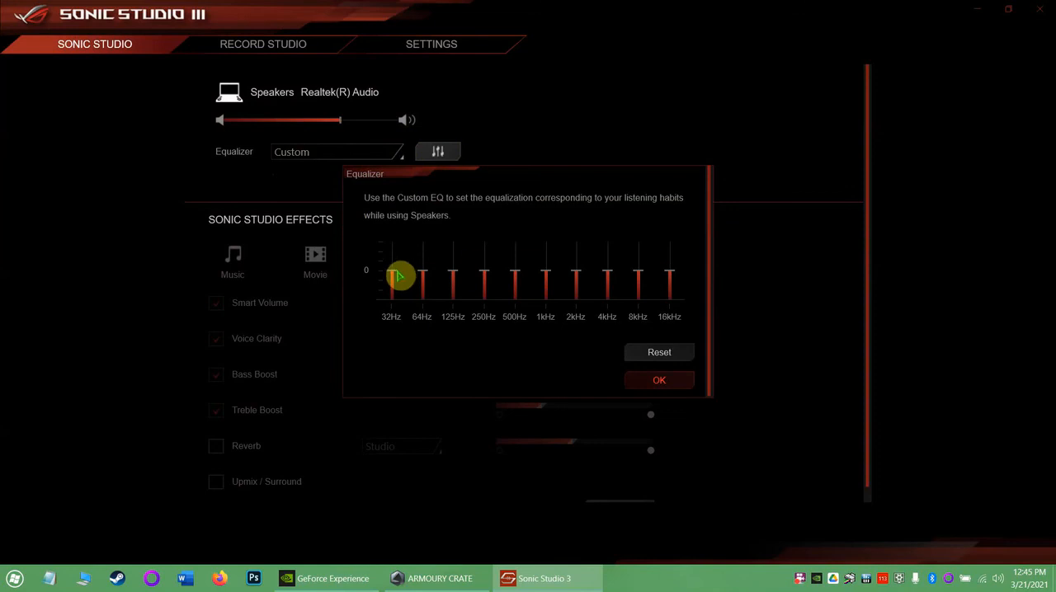
{"action": "left_click_drag", "start_coordinate": [399, 277], "coordinate": [394, 254]}
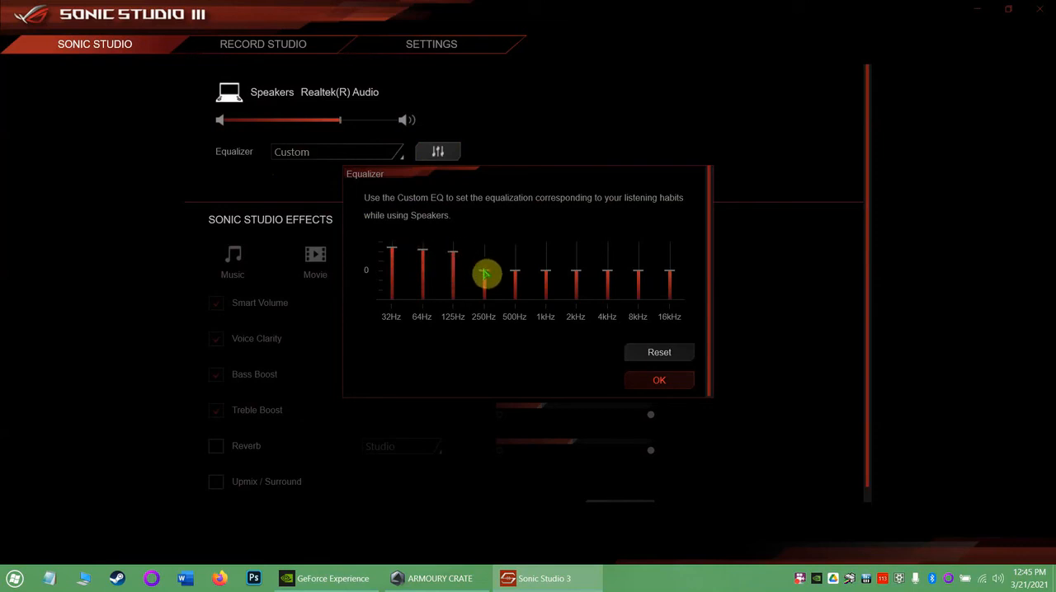
{"action": "left_click_drag", "start_coordinate": [483, 274], "coordinate": [483, 234]}
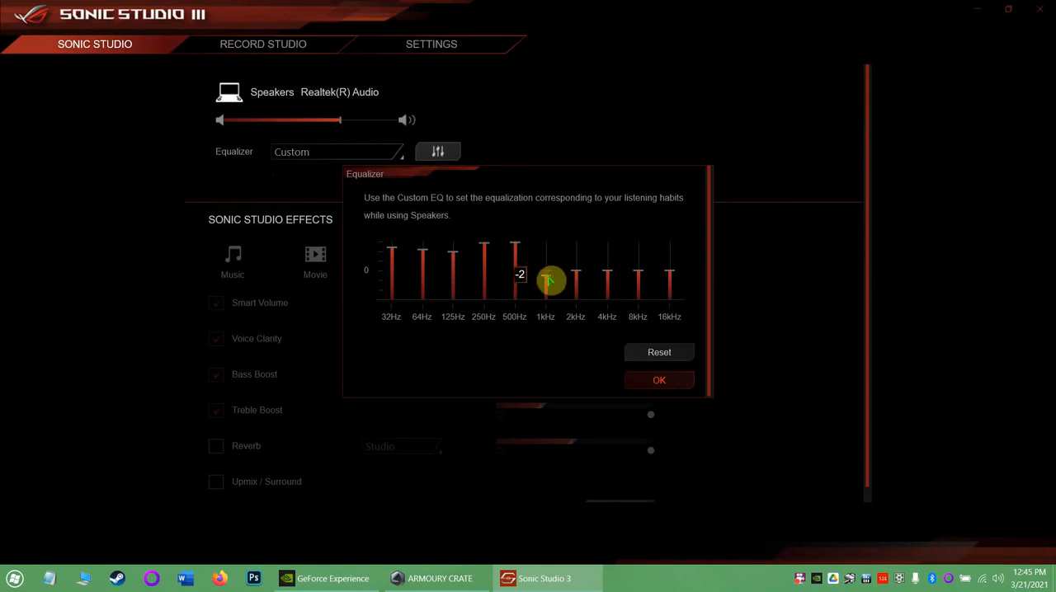
{"action": "left_click_drag", "start_coordinate": [552, 280], "coordinate": [544, 273]}
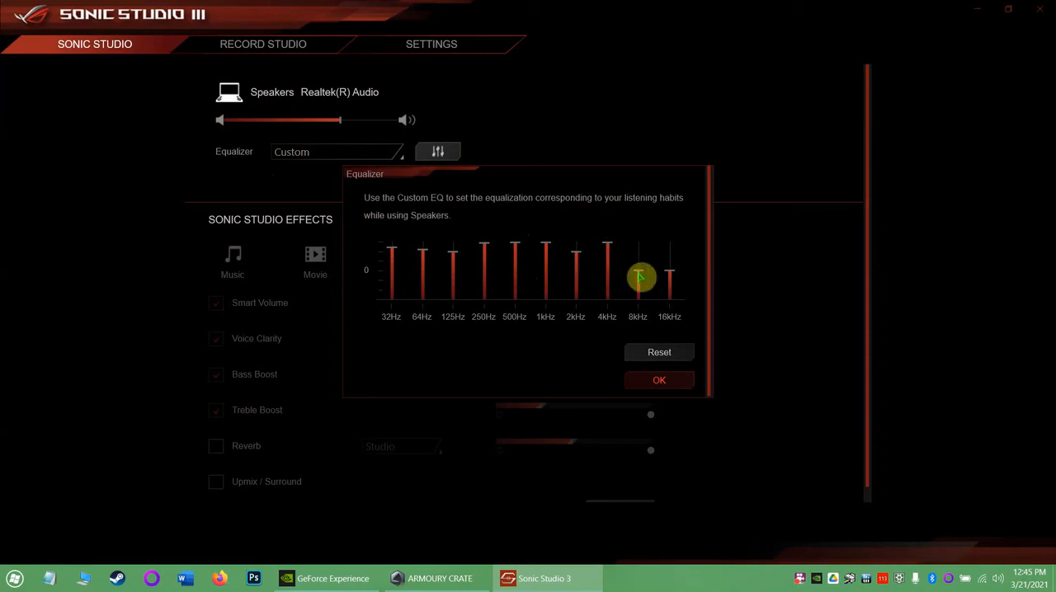
{"action": "mouse_move", "coordinate": [668, 274]}
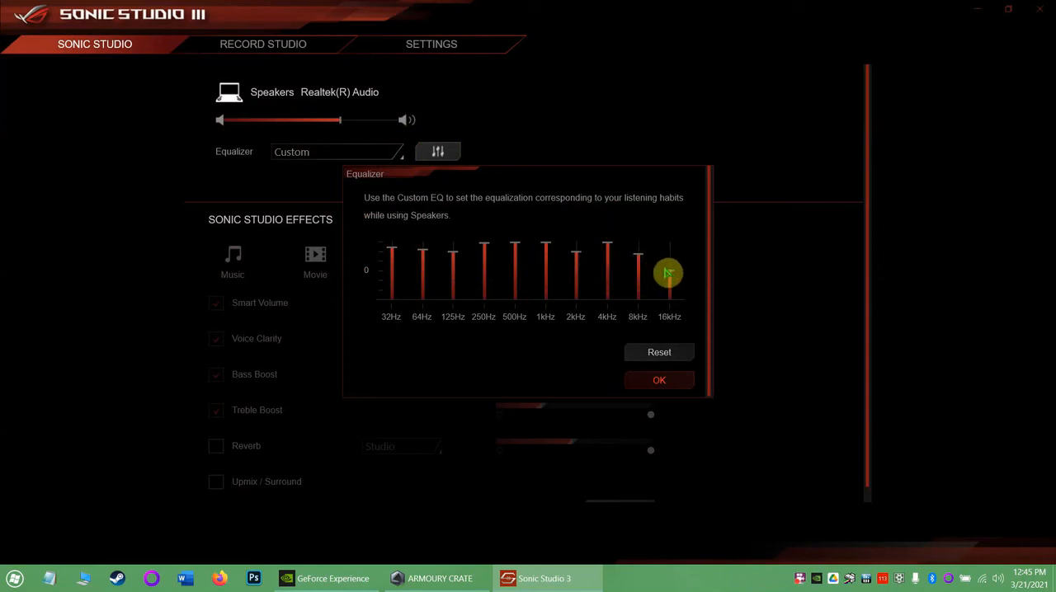
{"action": "left_click_drag", "start_coordinate": [670, 272], "coordinate": [670, 248]}
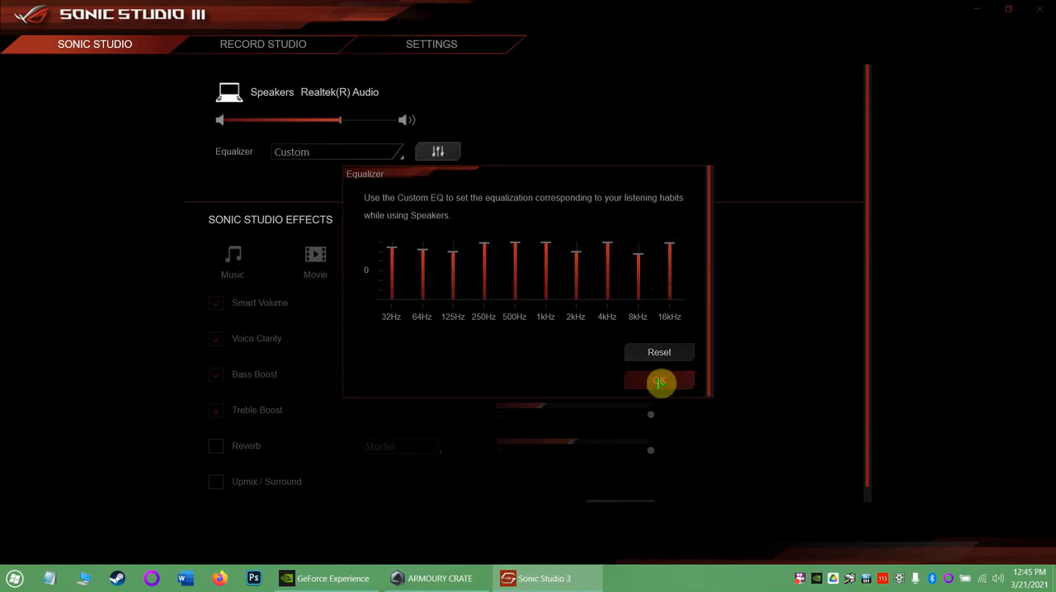
{"action": "left_click", "coordinate": [660, 383]}
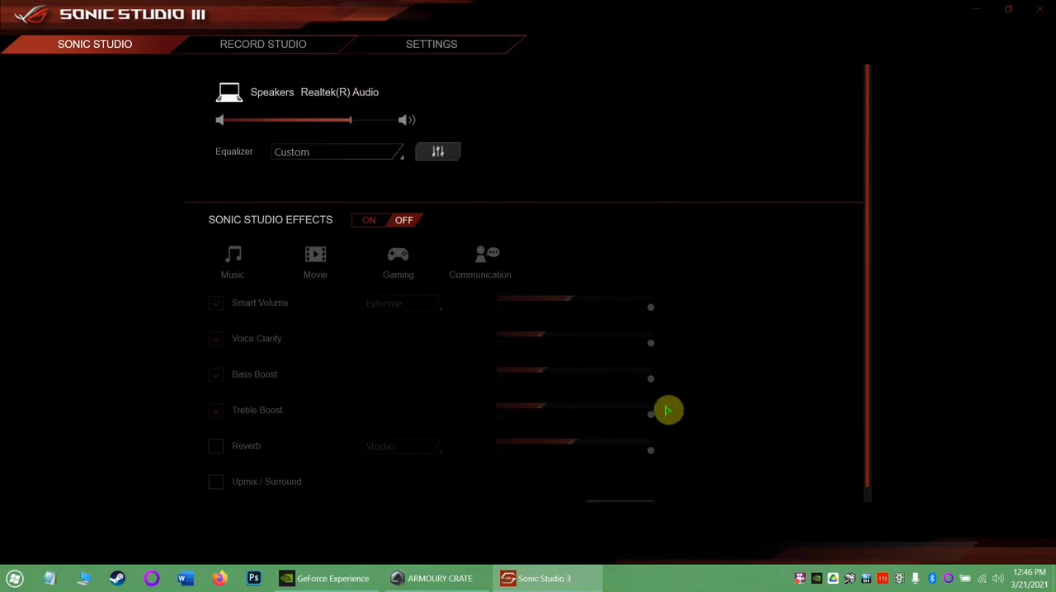
{"action": "mouse_move", "coordinate": [1014, 24]}
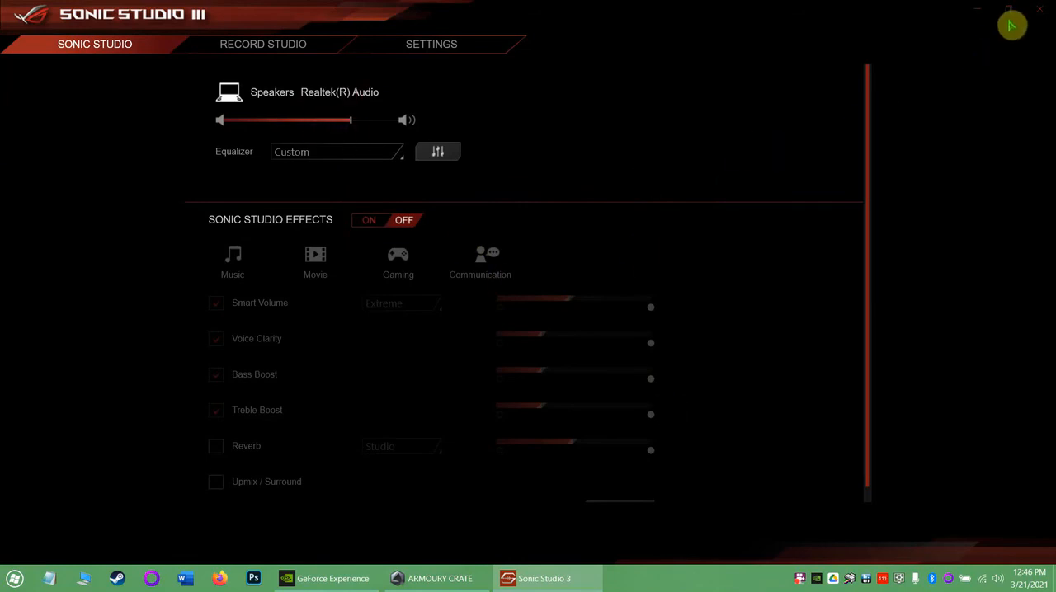
Step: Close Sonic Studio 3 and lower the Windows speaker volume from 73 to 48
{"action": "left_click", "coordinate": [439, 578]}
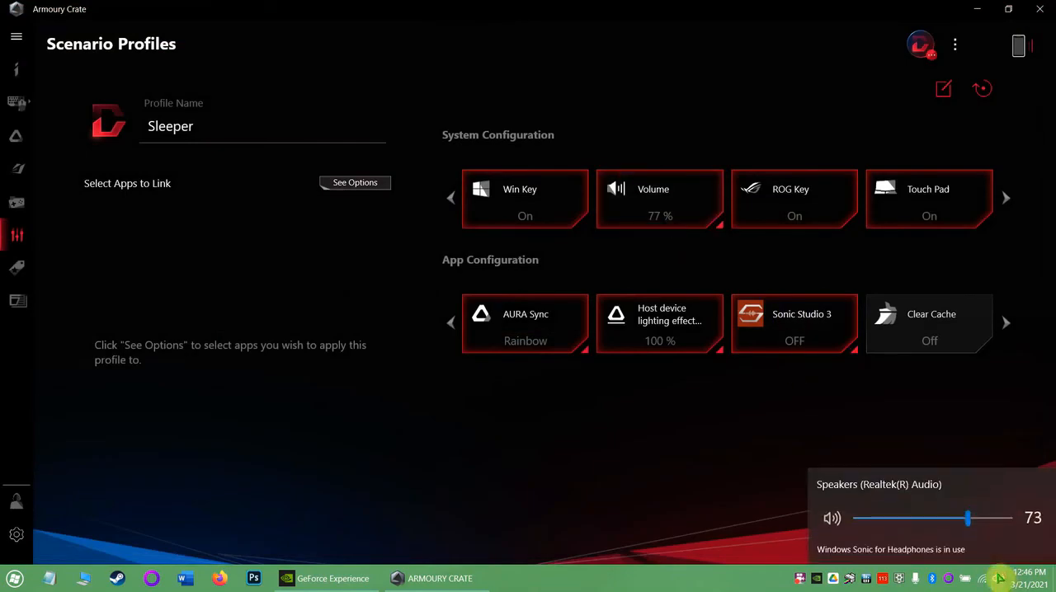
{"action": "left_click_drag", "start_coordinate": [969, 518], "coordinate": [931, 518]}
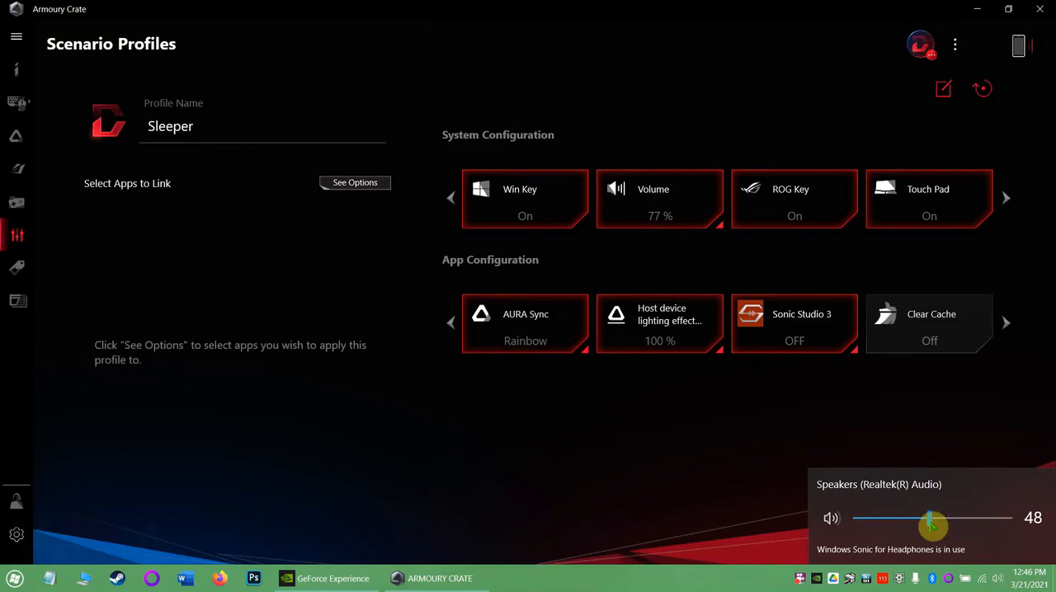
{"action": "left_click_drag", "start_coordinate": [930, 518], "coordinate": [884, 518]}
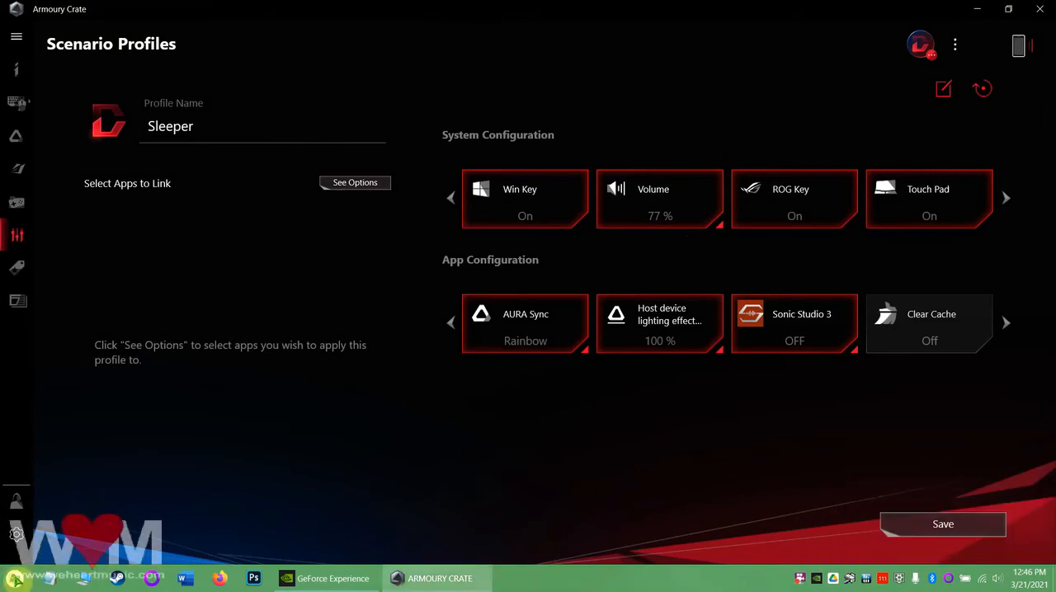
{"action": "left_click", "coordinate": [14, 577]}
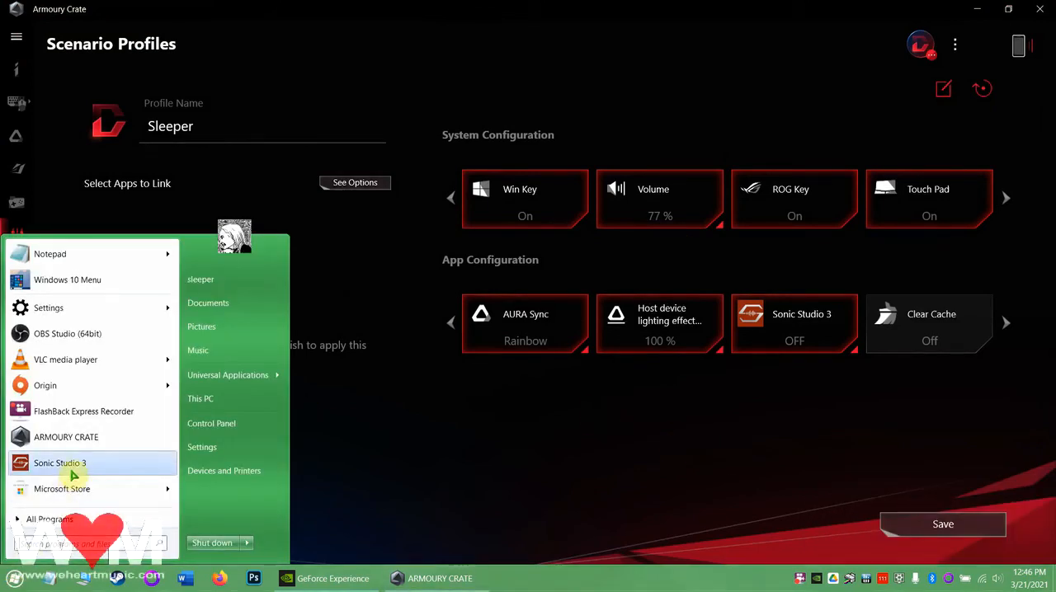